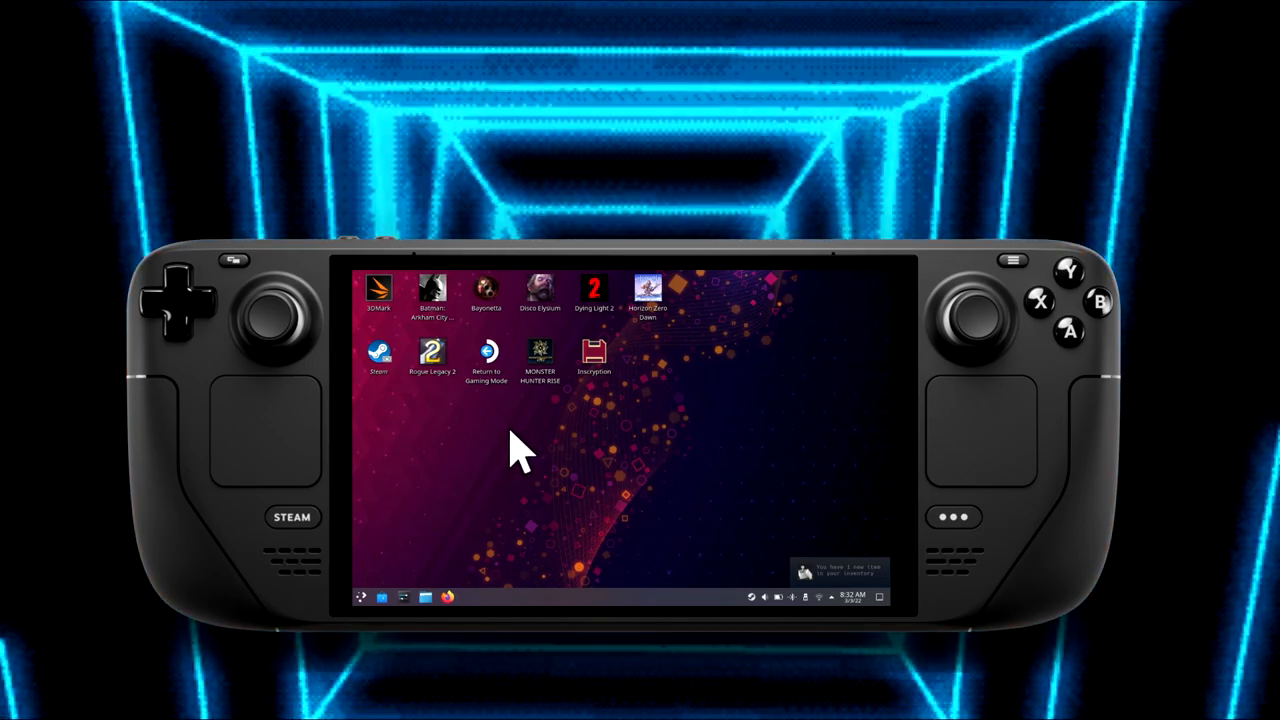
mouse_move(530, 444)
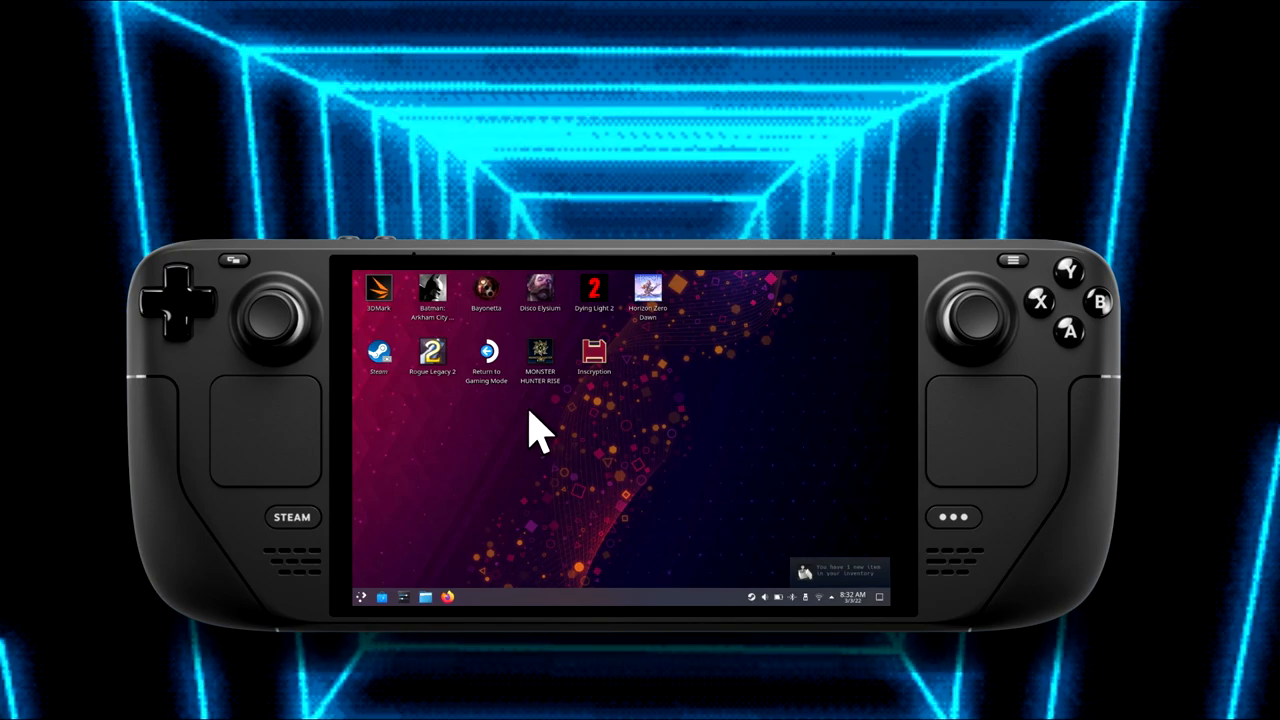
mouse_move(548, 414)
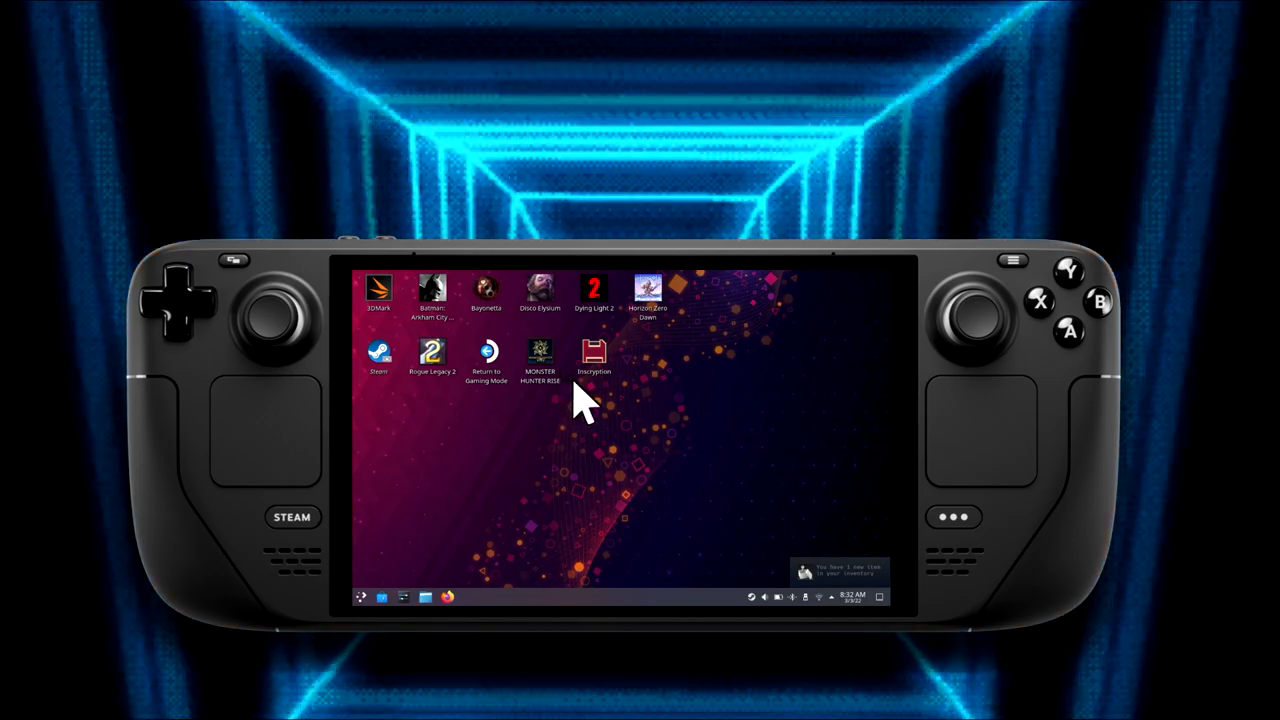
mouse_move(616, 380)
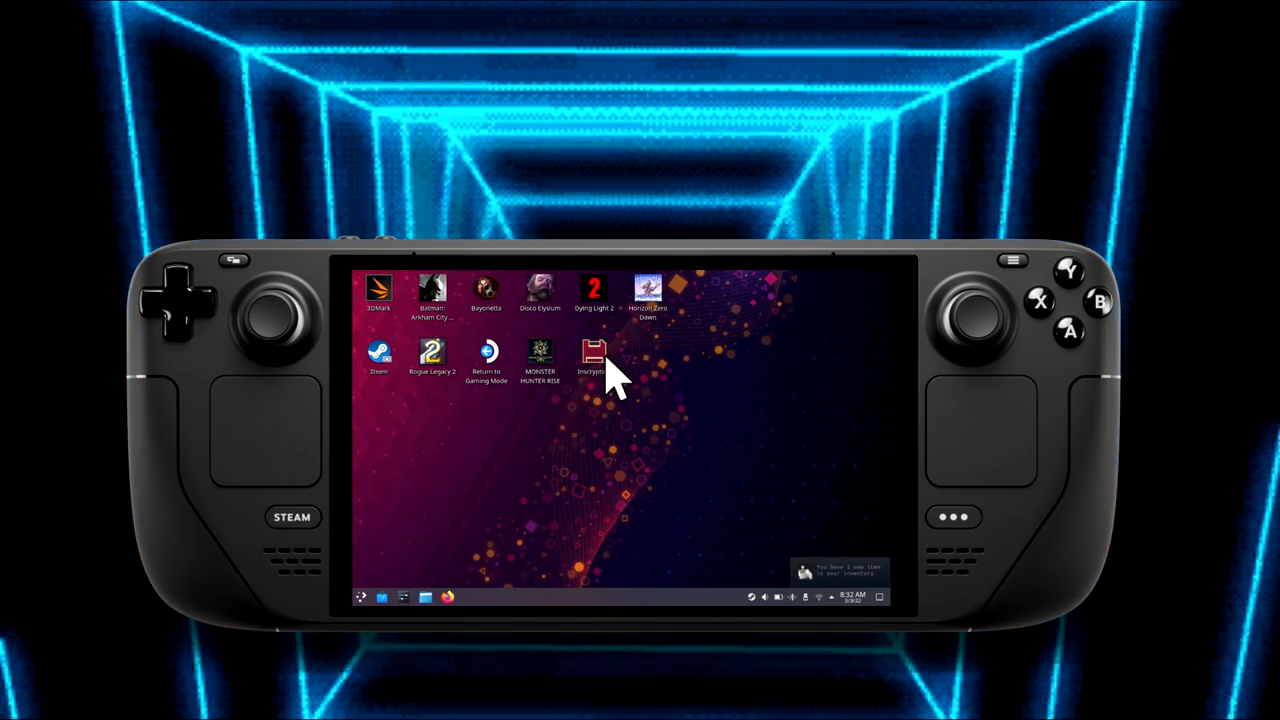
mouse_move(644, 344)
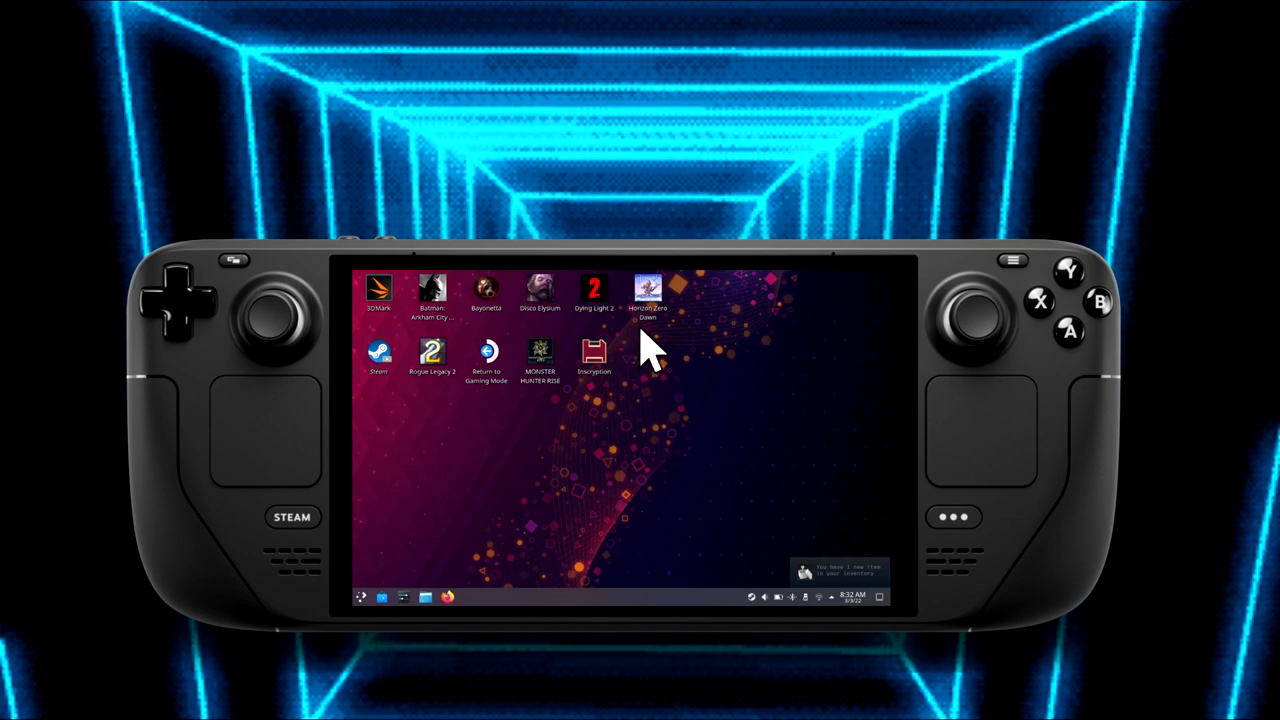
mouse_move(684, 320)
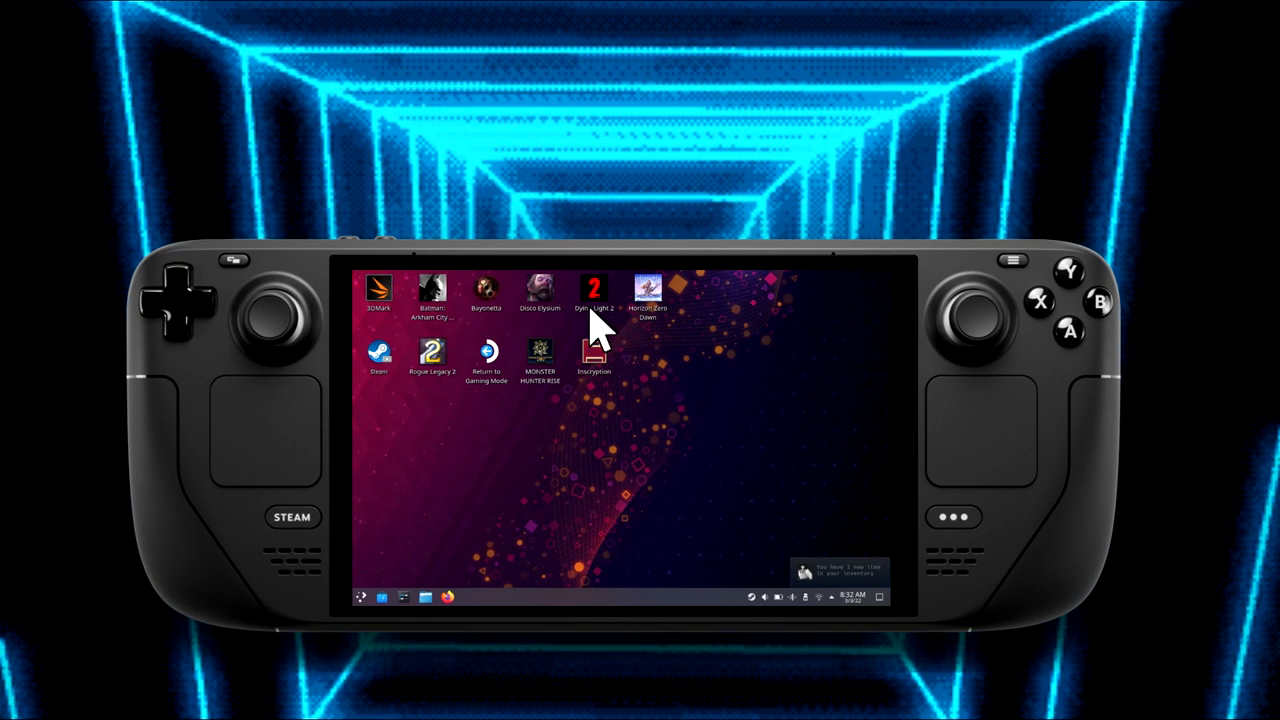
mouse_move(510, 330)
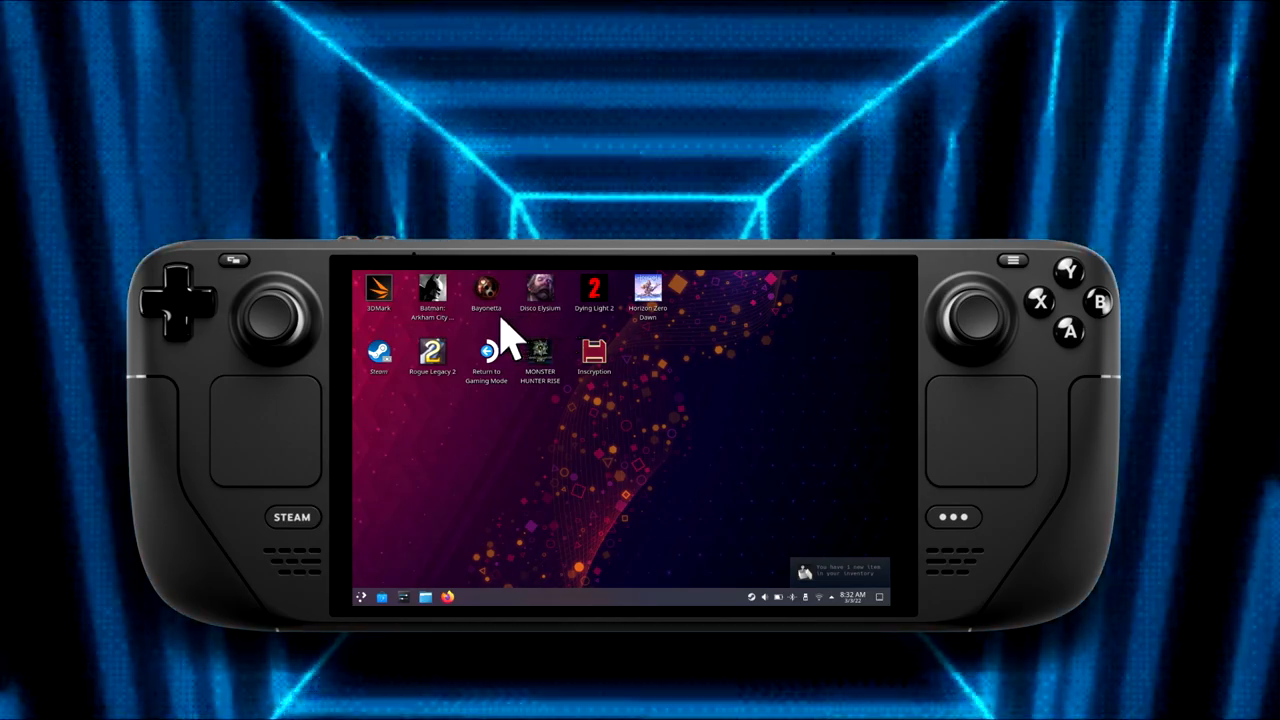
mouse_move(424, 344)
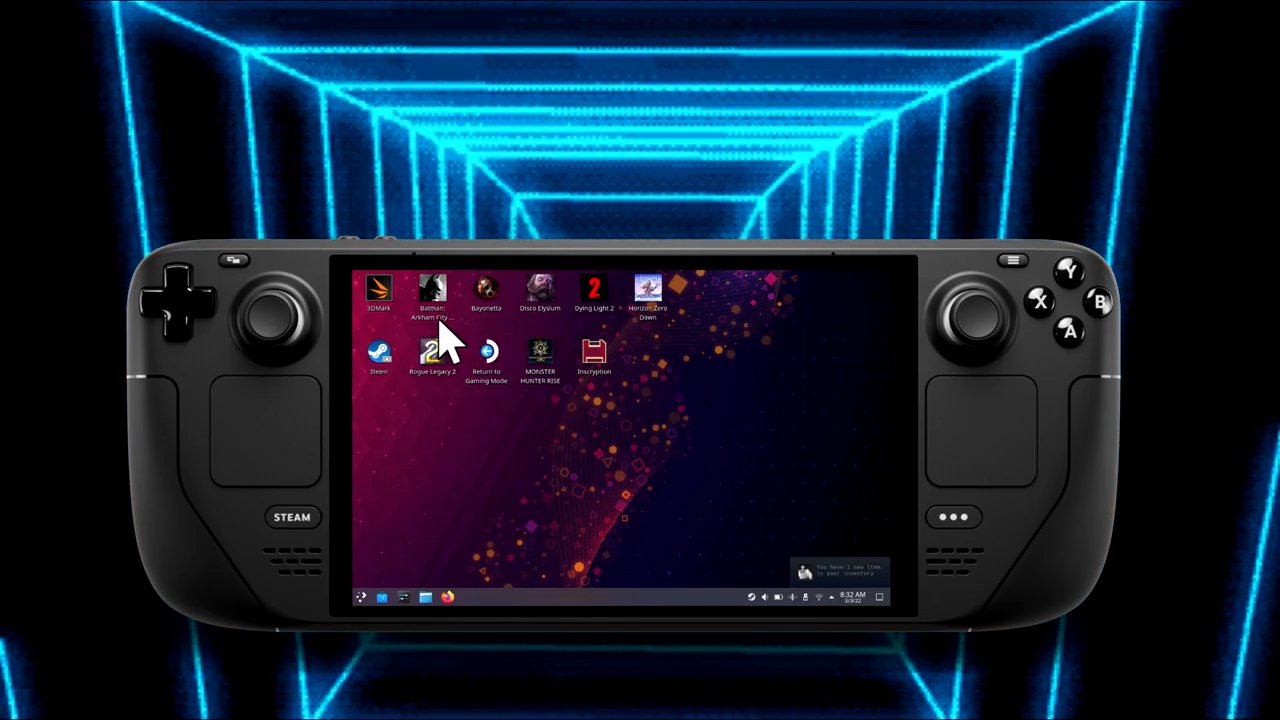
mouse_move(460, 340)
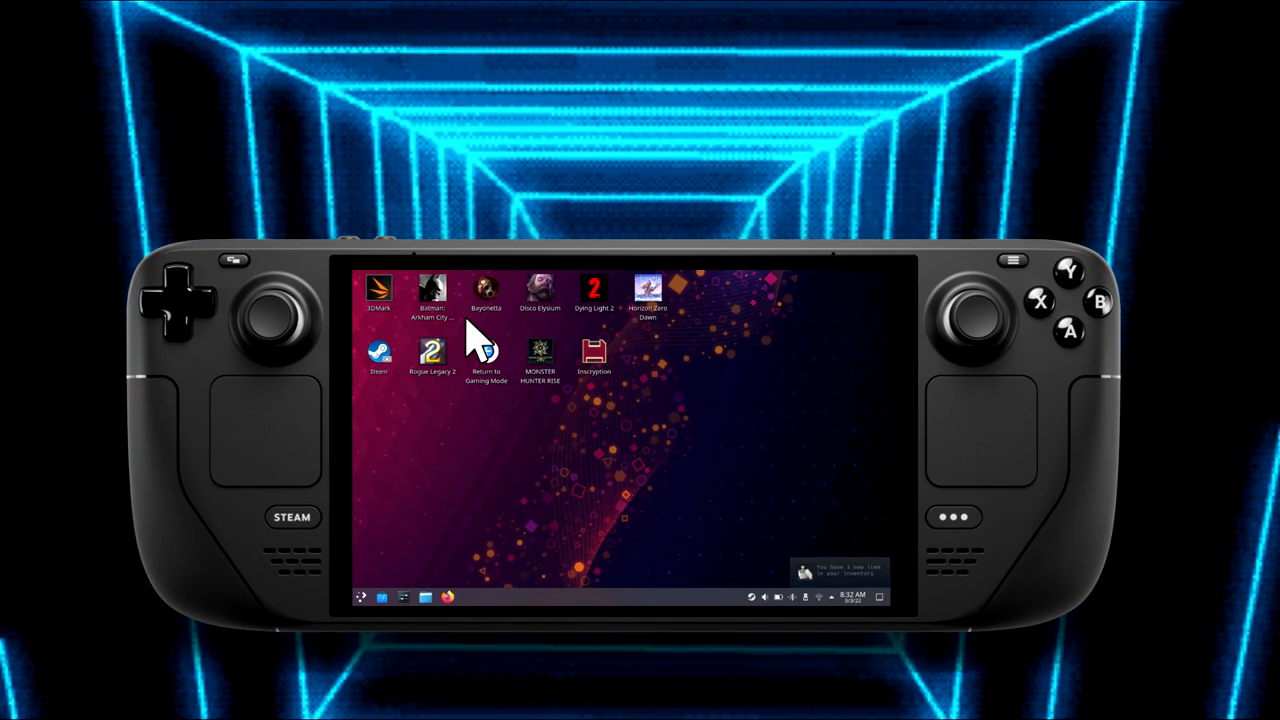
mouse_move(470, 344)
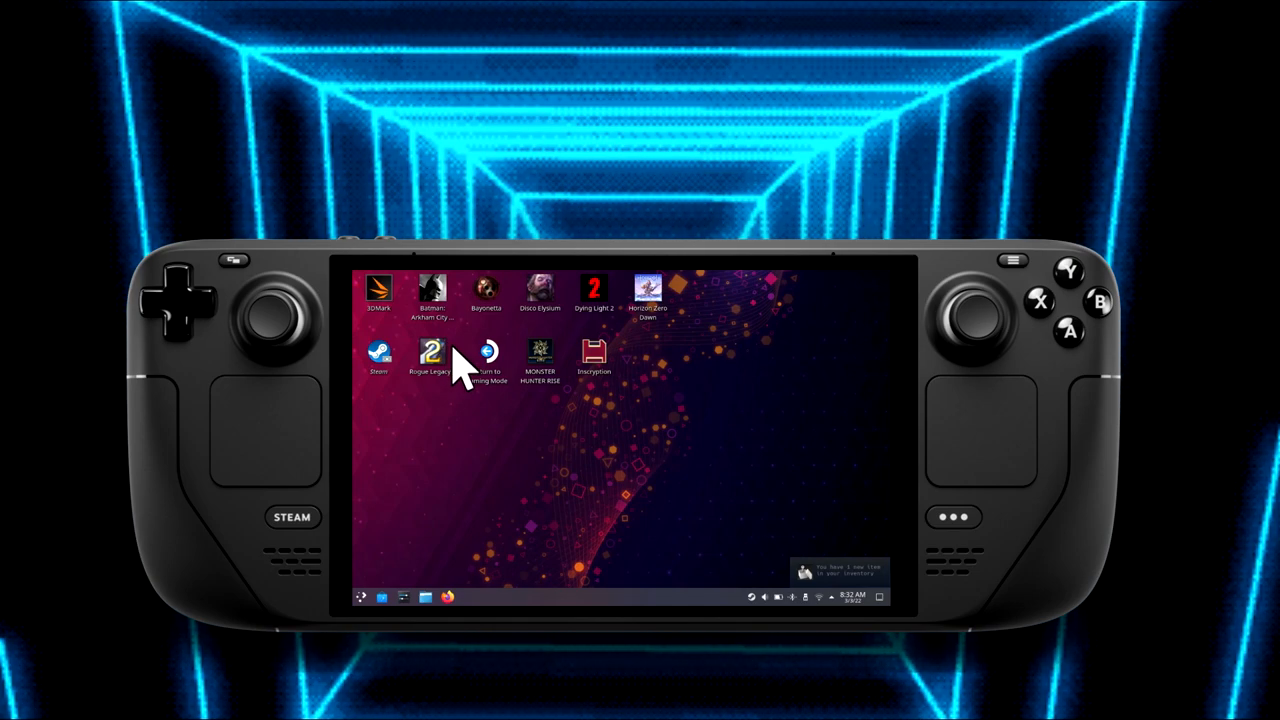
mouse_move(476, 376)
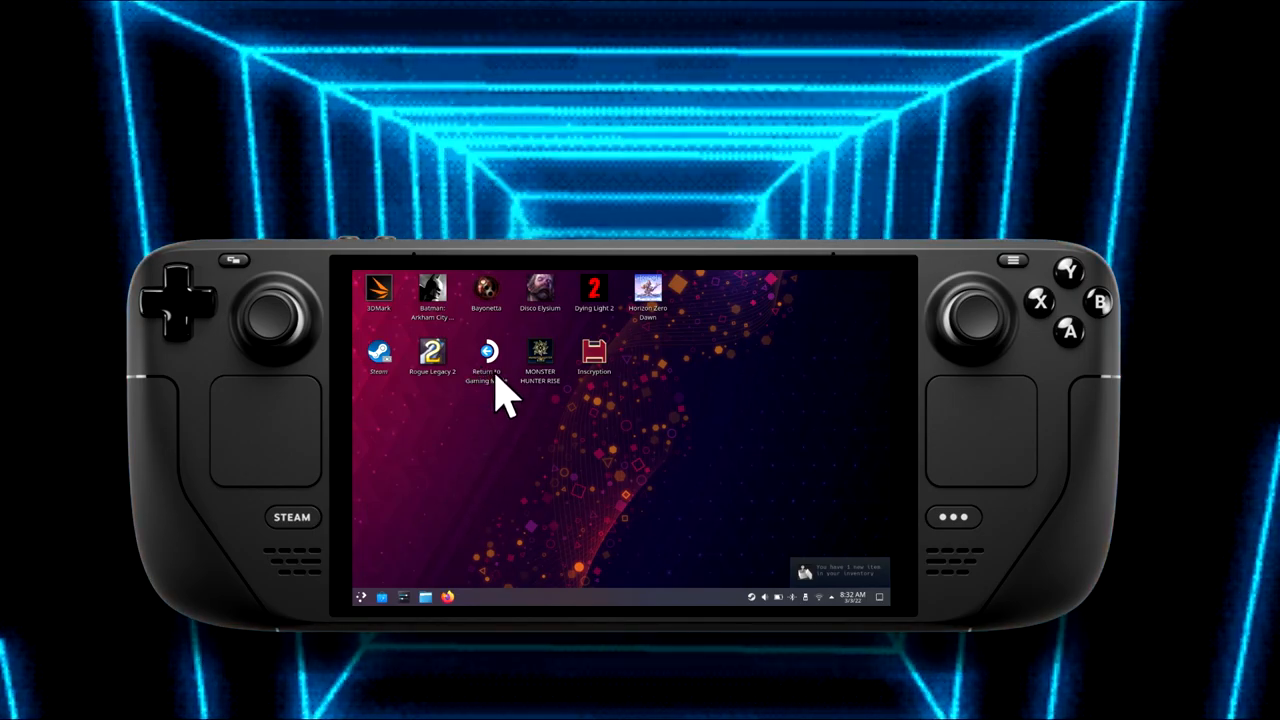
mouse_move(516, 400)
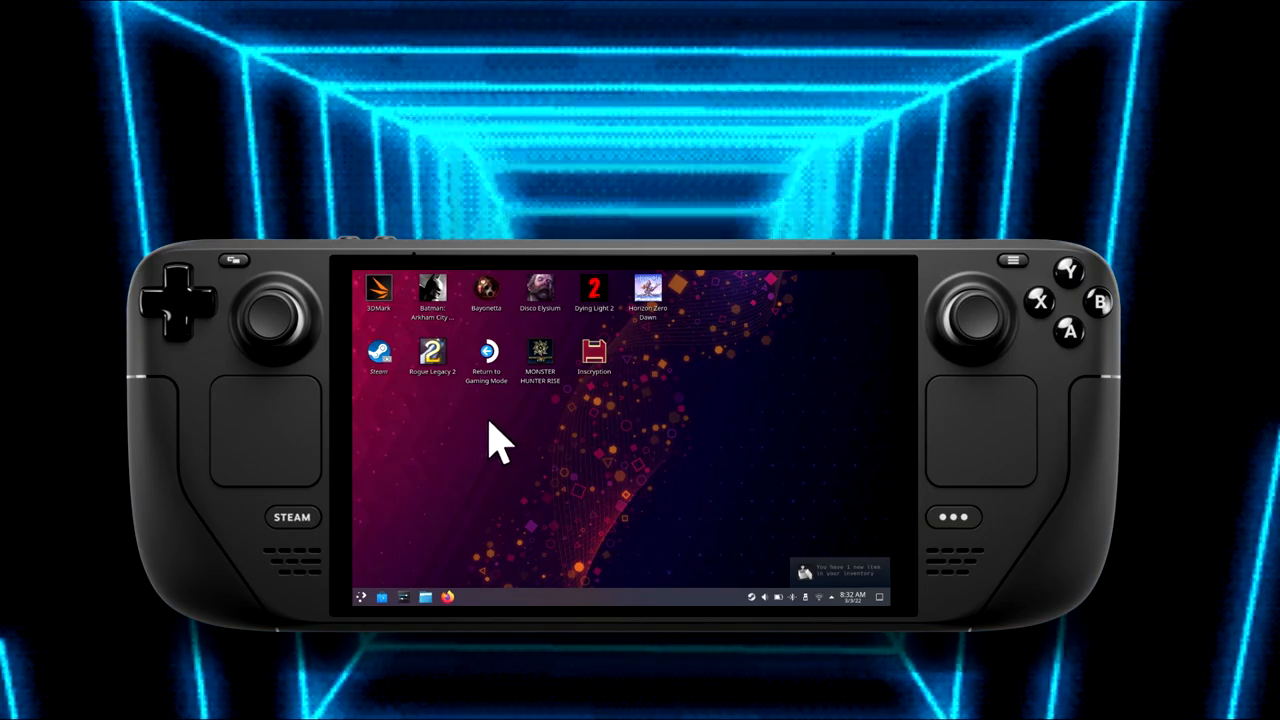
mouse_move(484, 450)
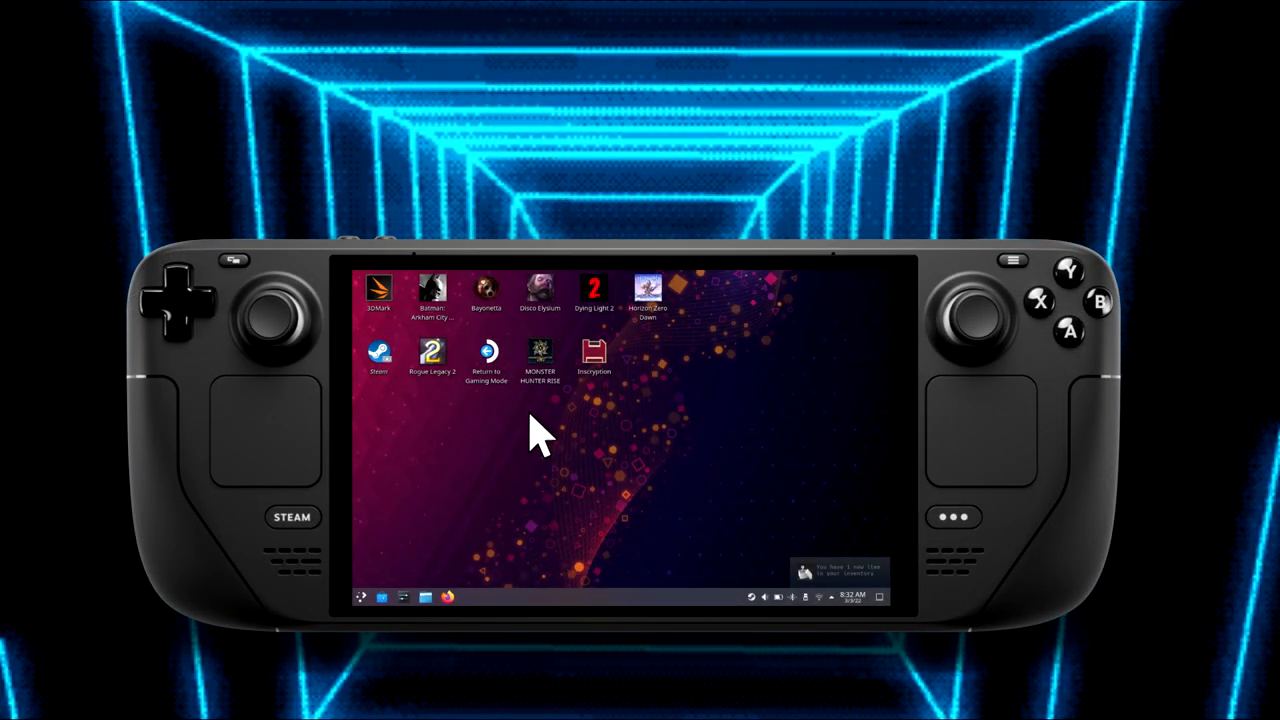
mouse_move(556, 420)
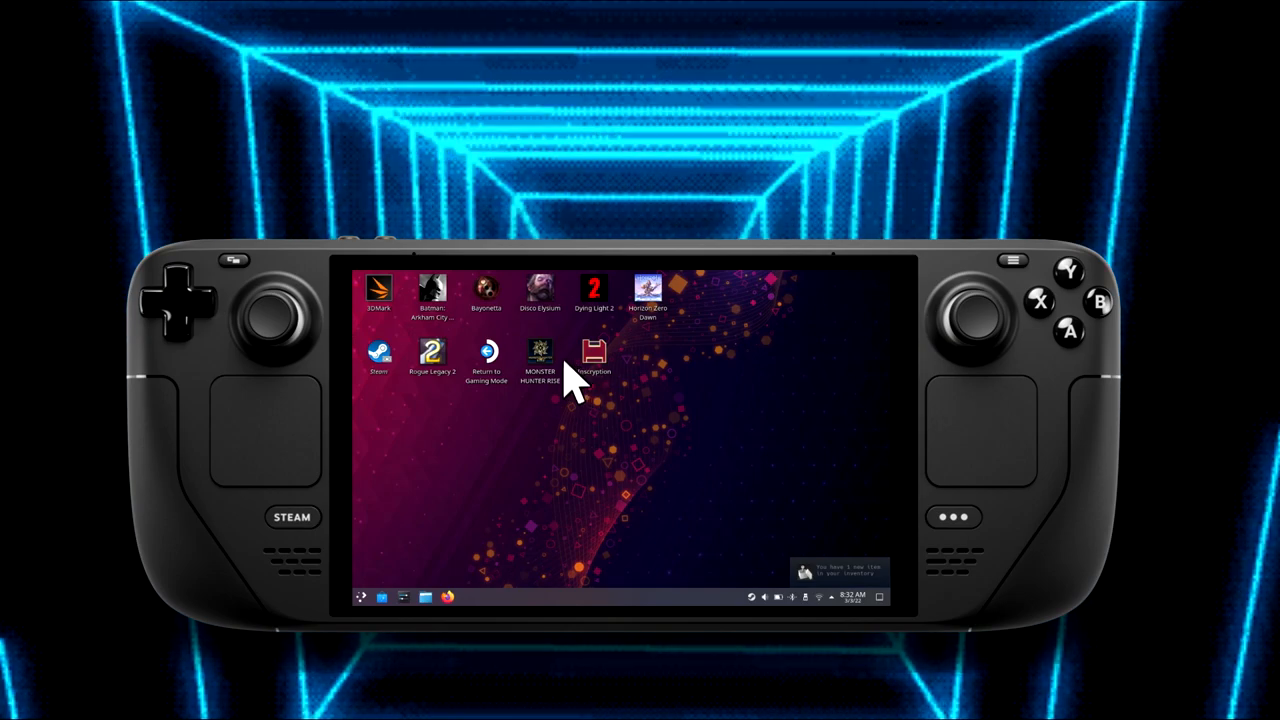
mouse_move(490, 360)
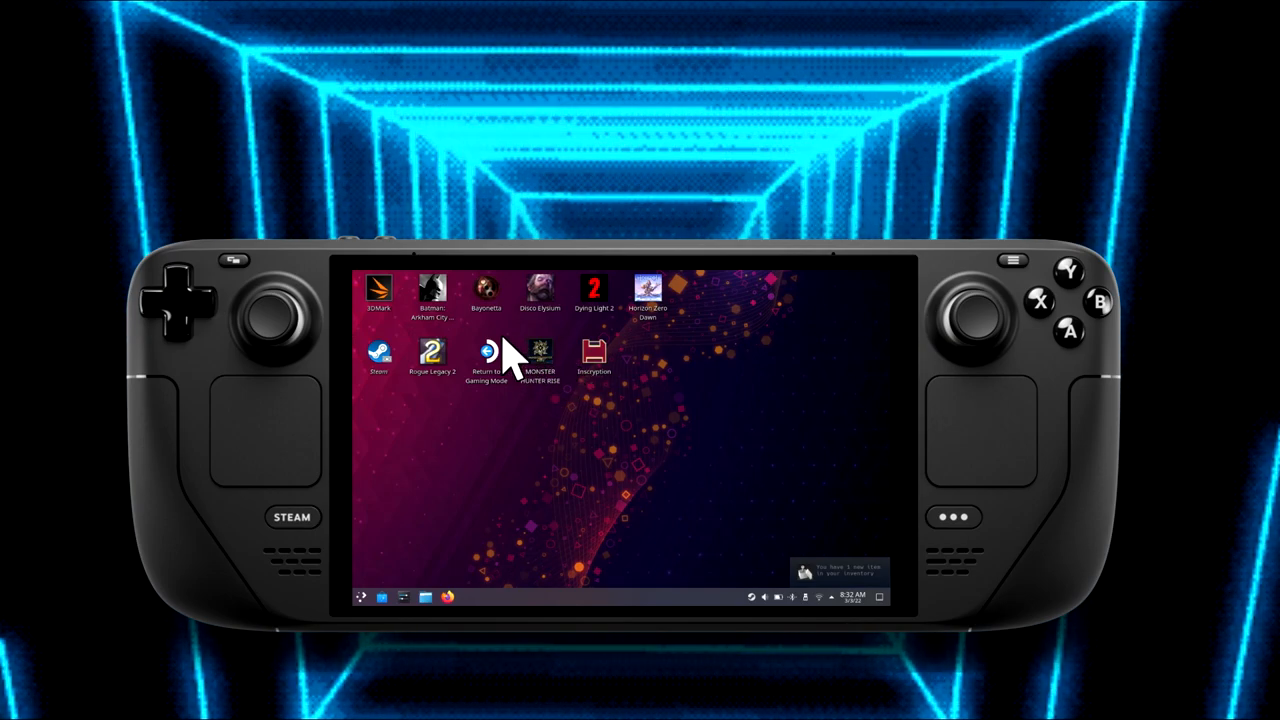
mouse_move(476, 358)
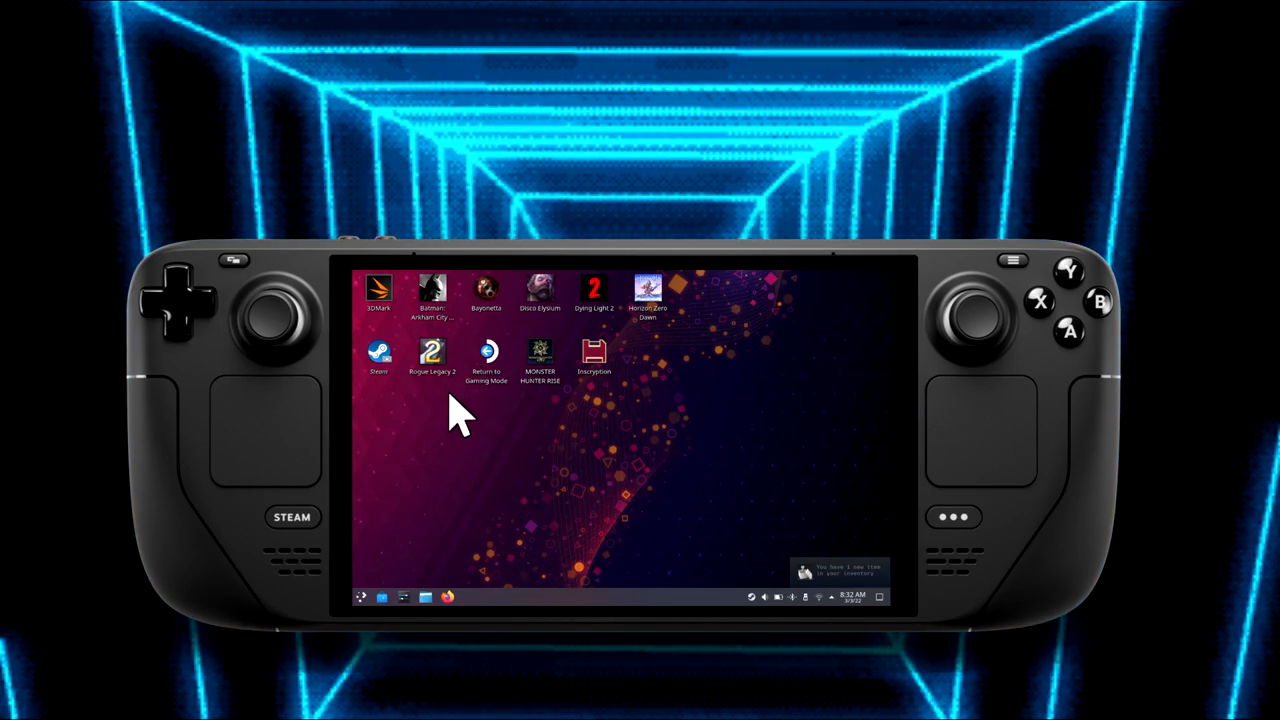
mouse_move(524, 440)
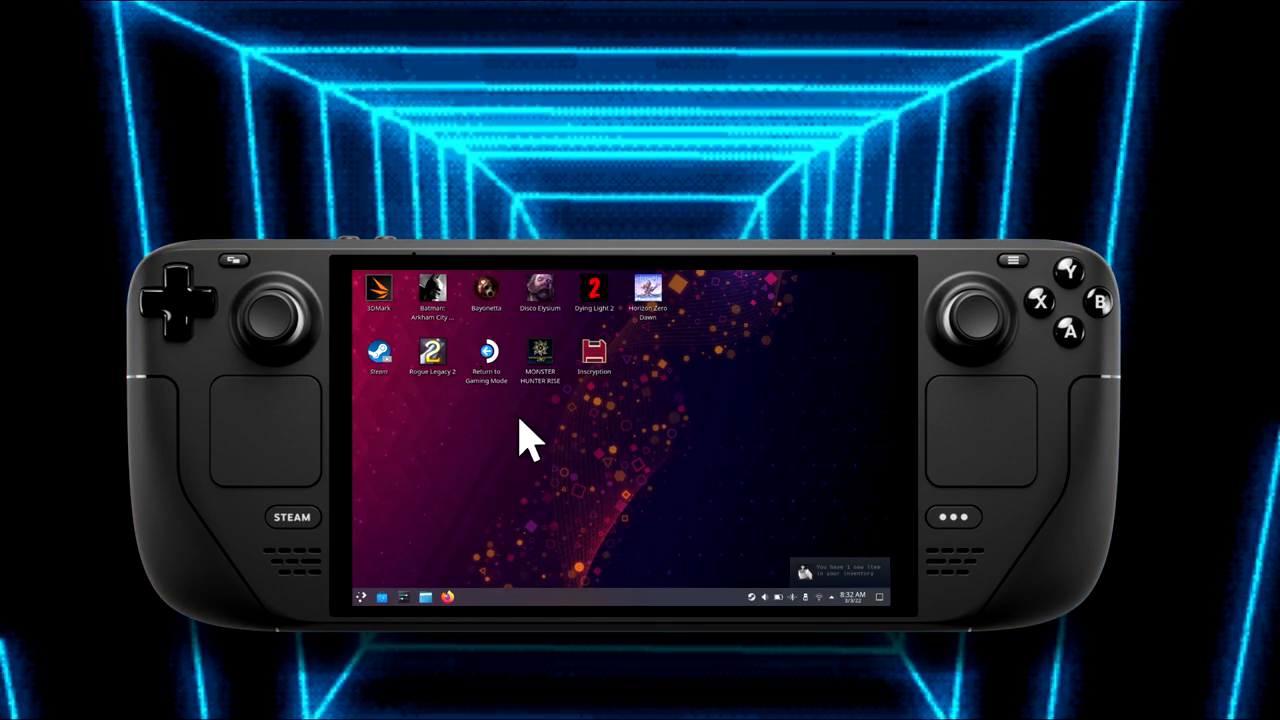
mouse_move(584, 450)
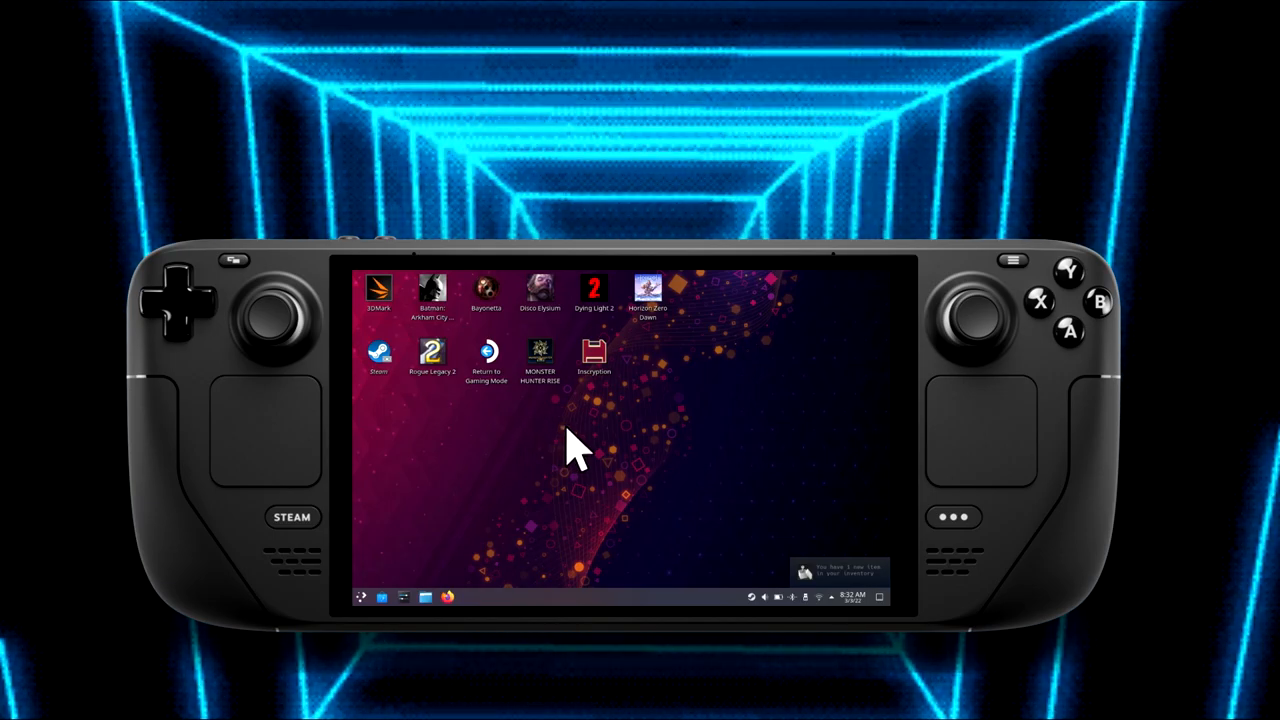
mouse_move(616, 456)
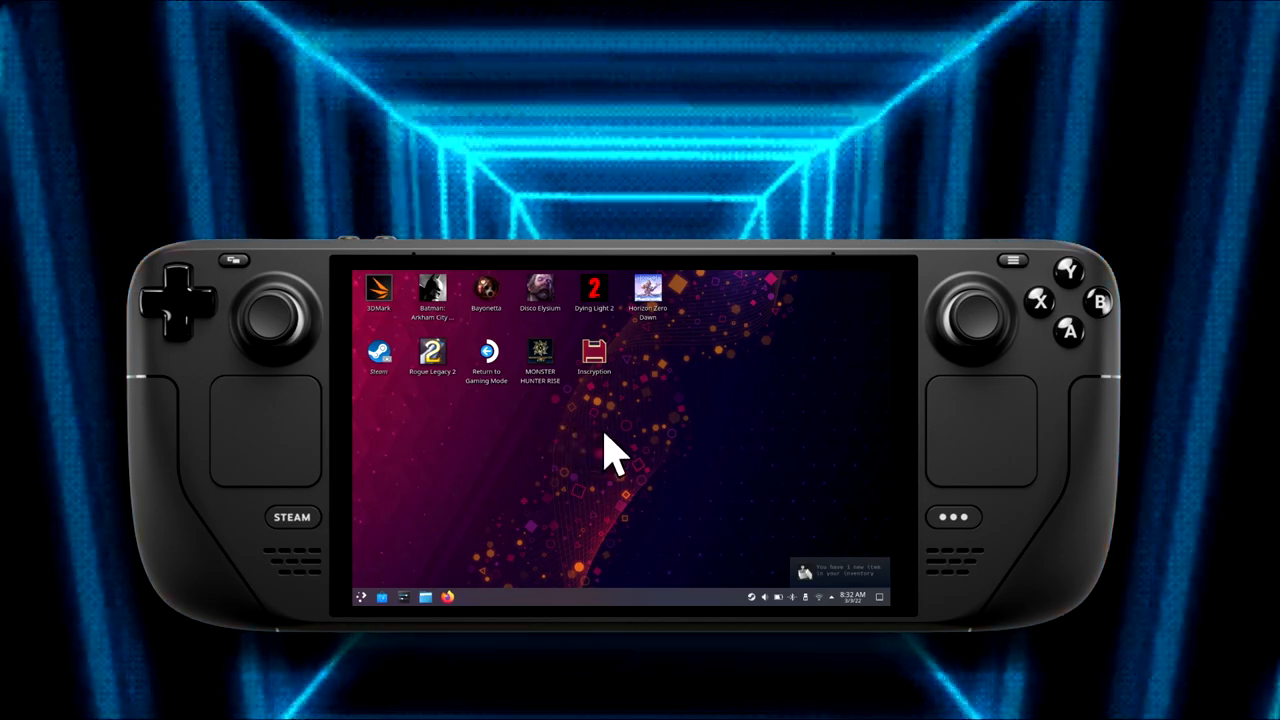
mouse_move(644, 456)
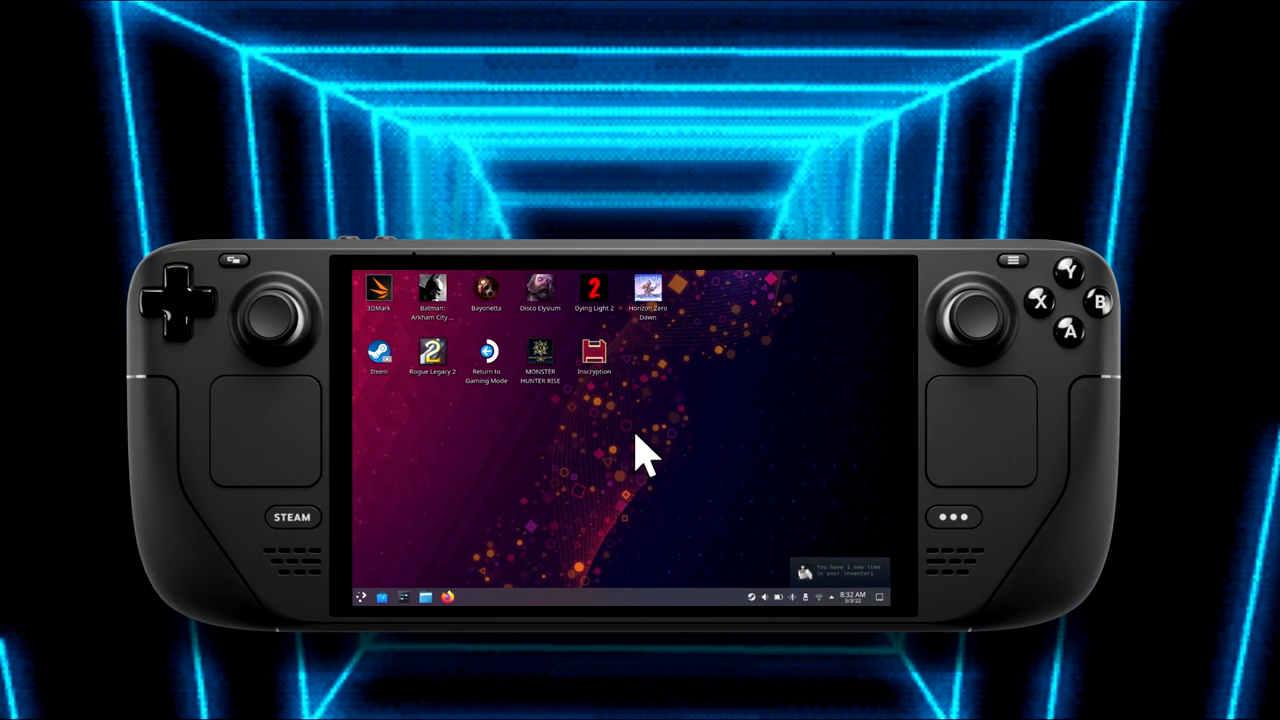
mouse_move(656, 444)
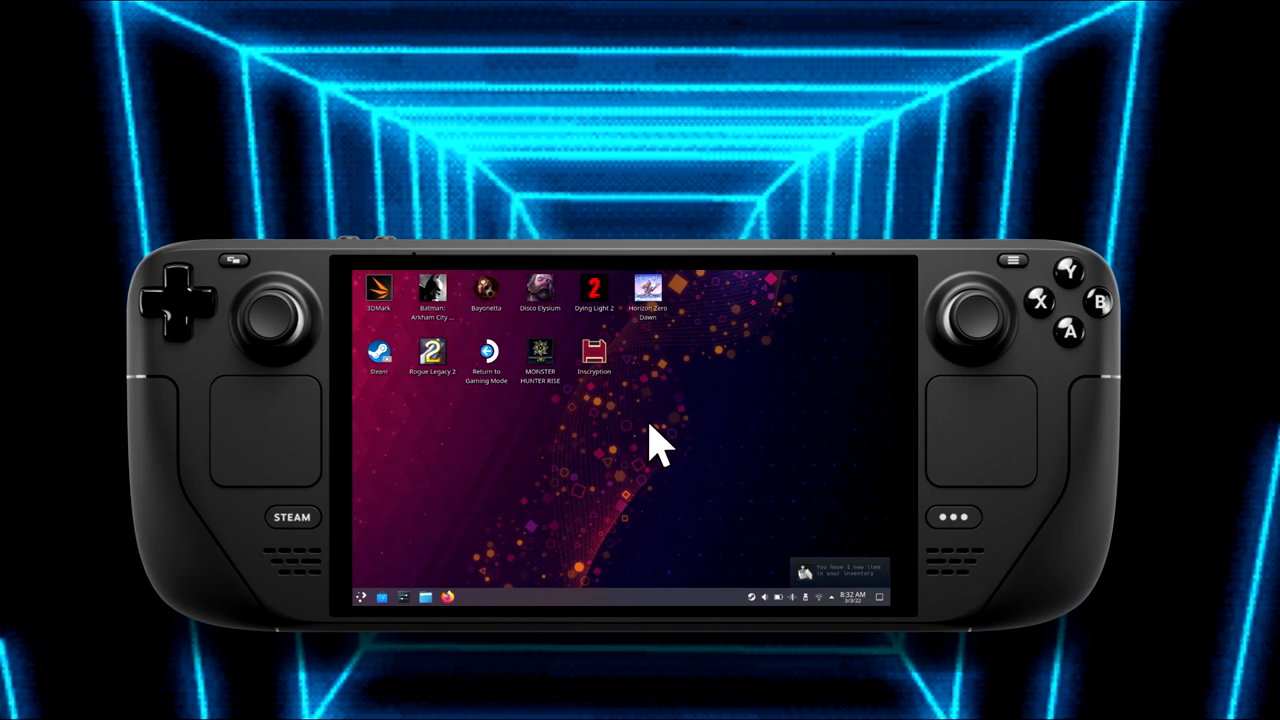
mouse_move(670, 436)
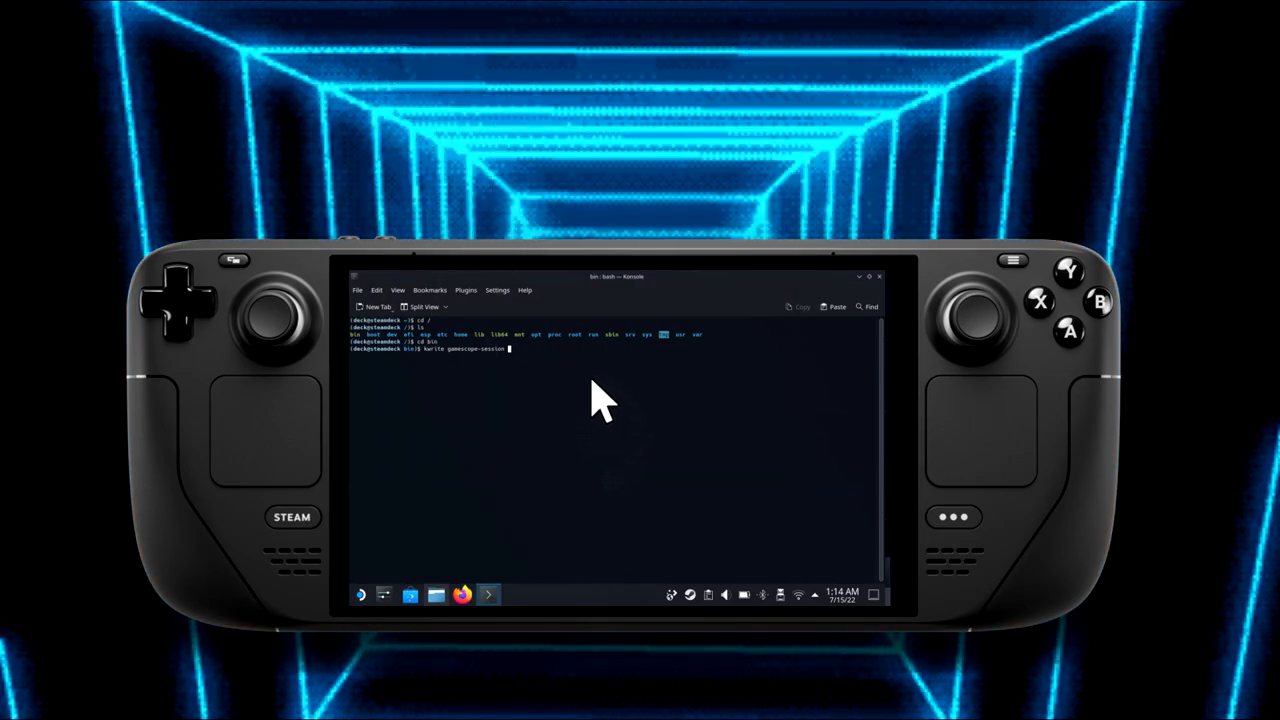
mouse_move(580, 400)
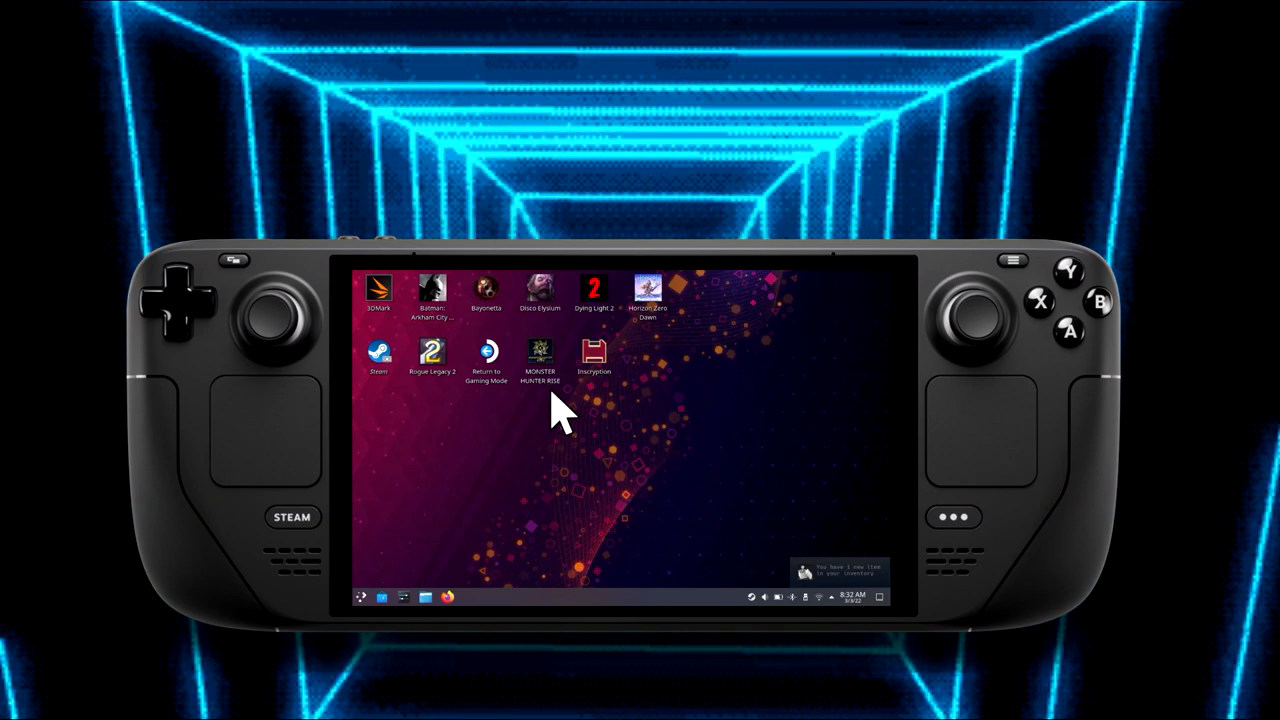
mouse_move(596, 424)
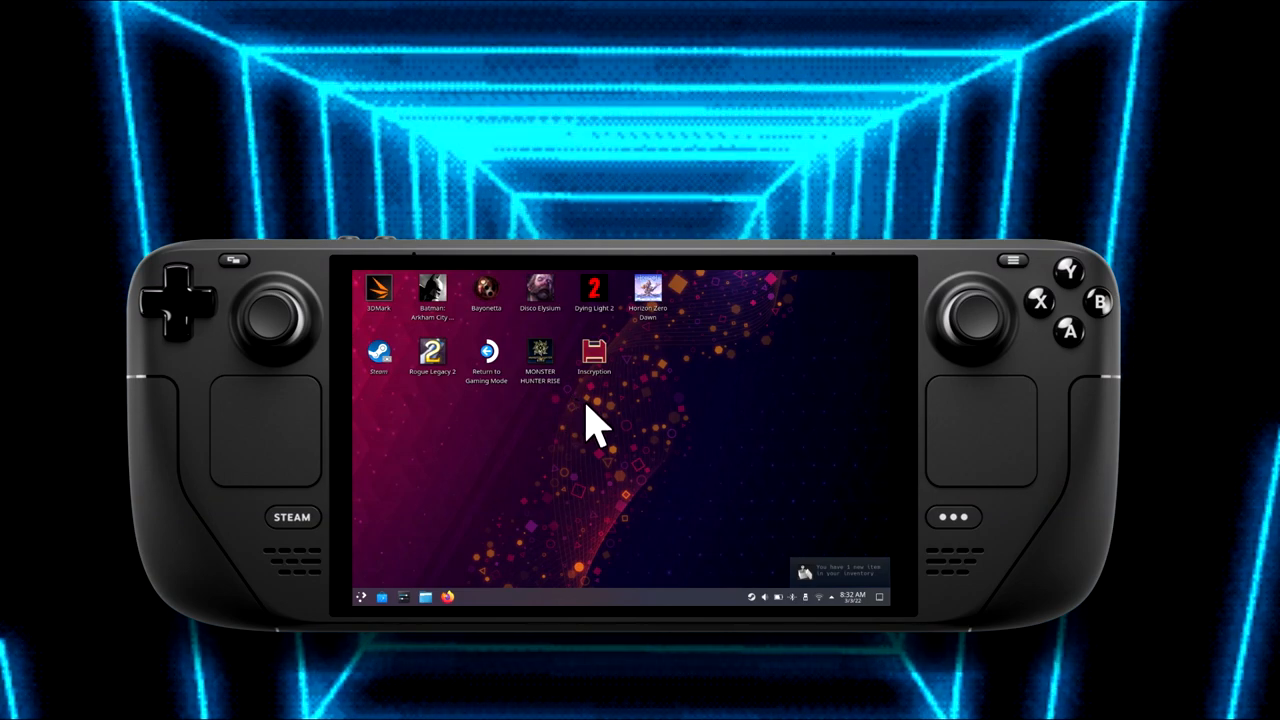
mouse_move(544, 476)
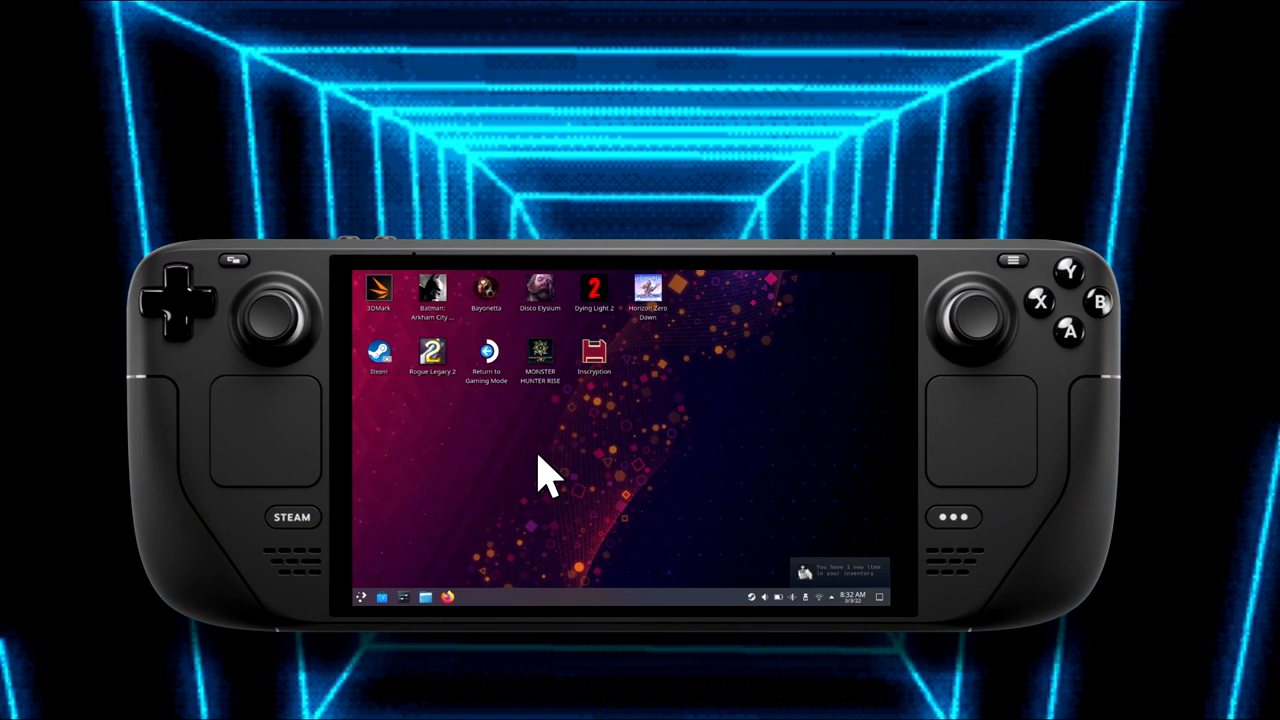
mouse_move(484, 536)
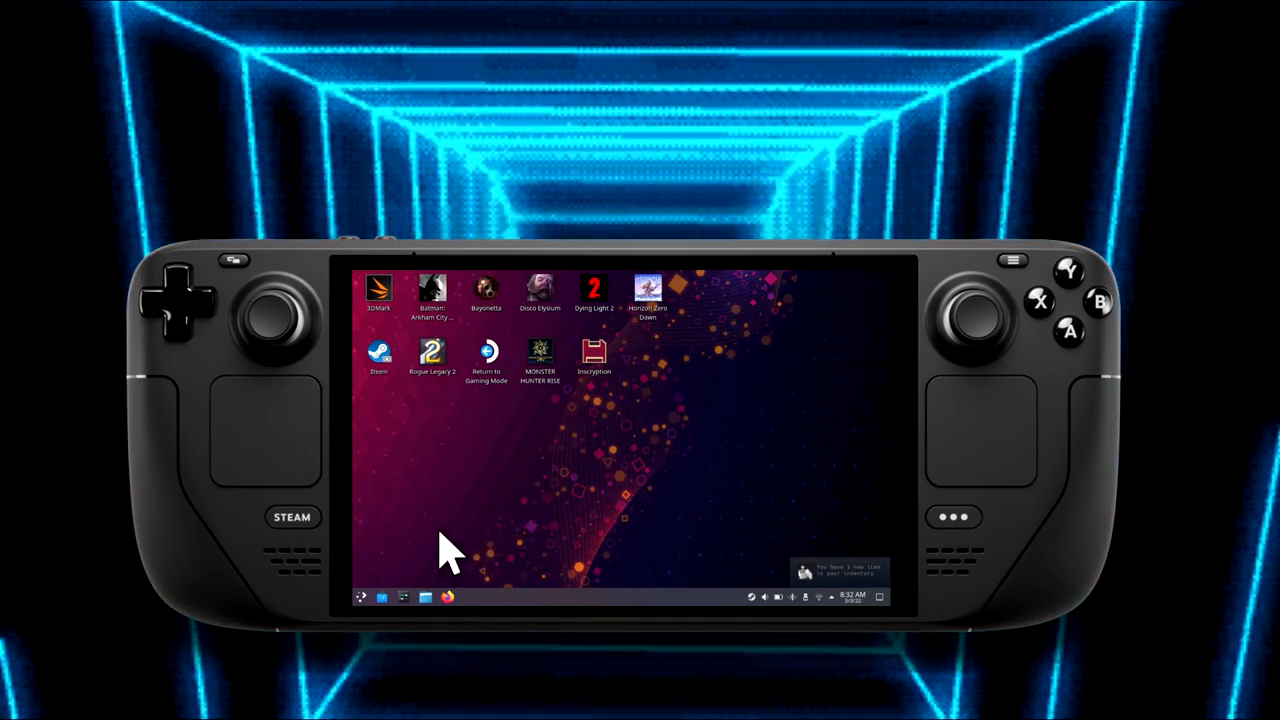
mouse_move(450, 536)
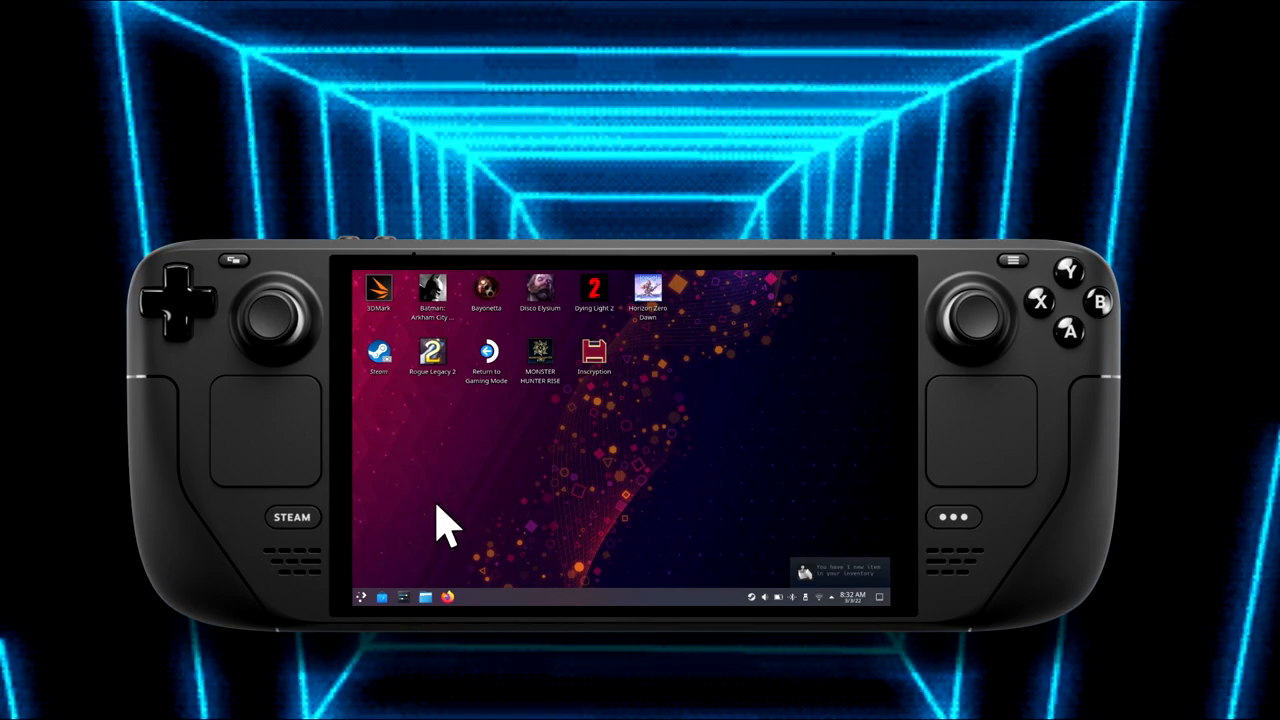
mouse_move(524, 510)
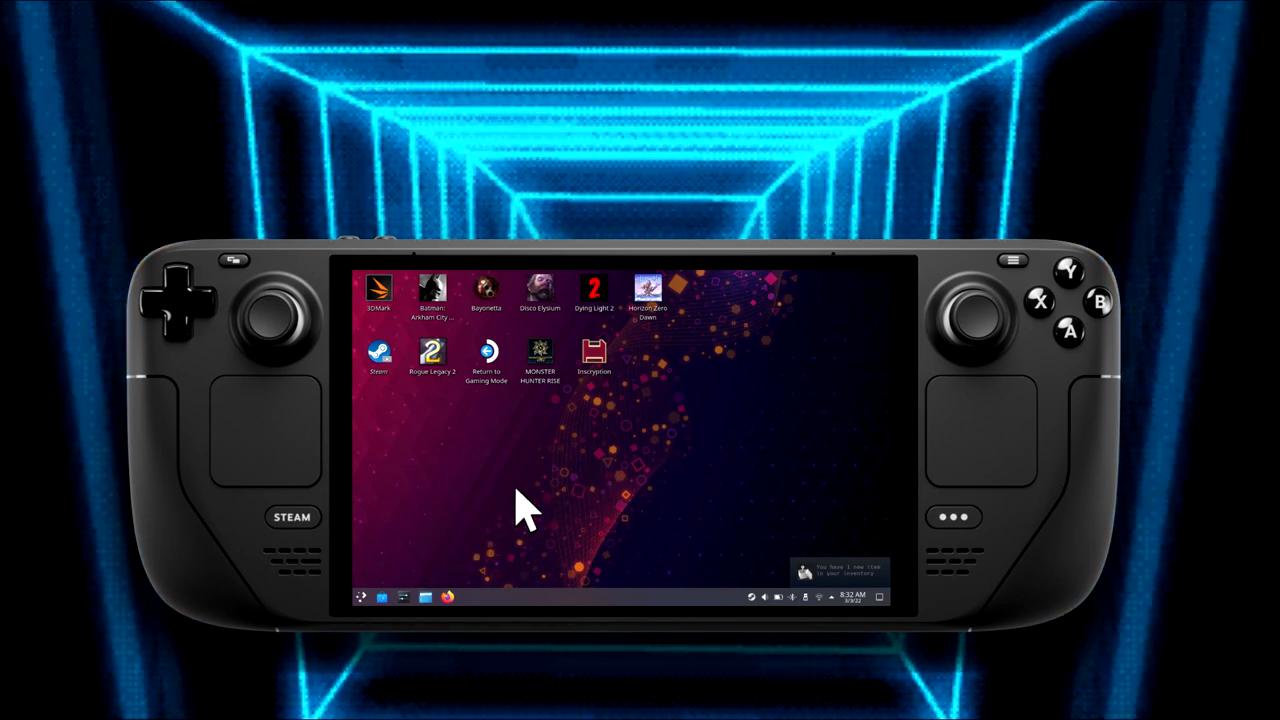
Launch Konsole from the System category of the application launcher.
click(360, 596)
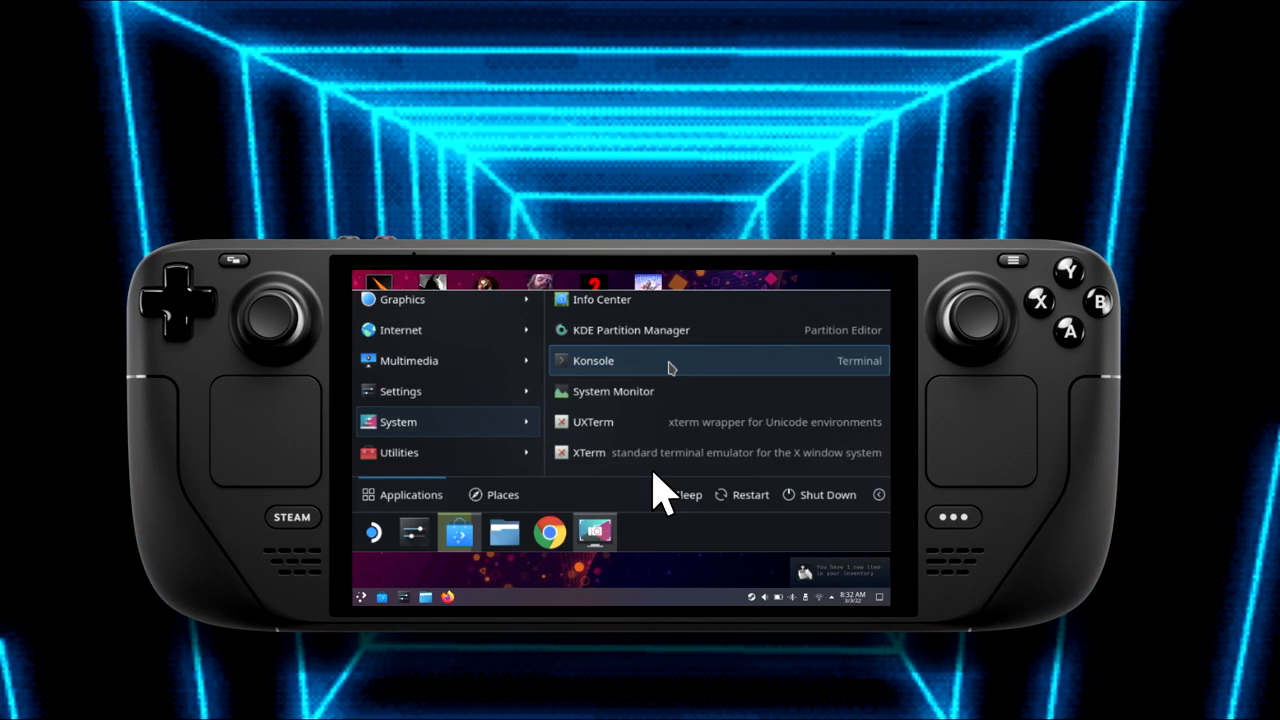
click(592, 360)
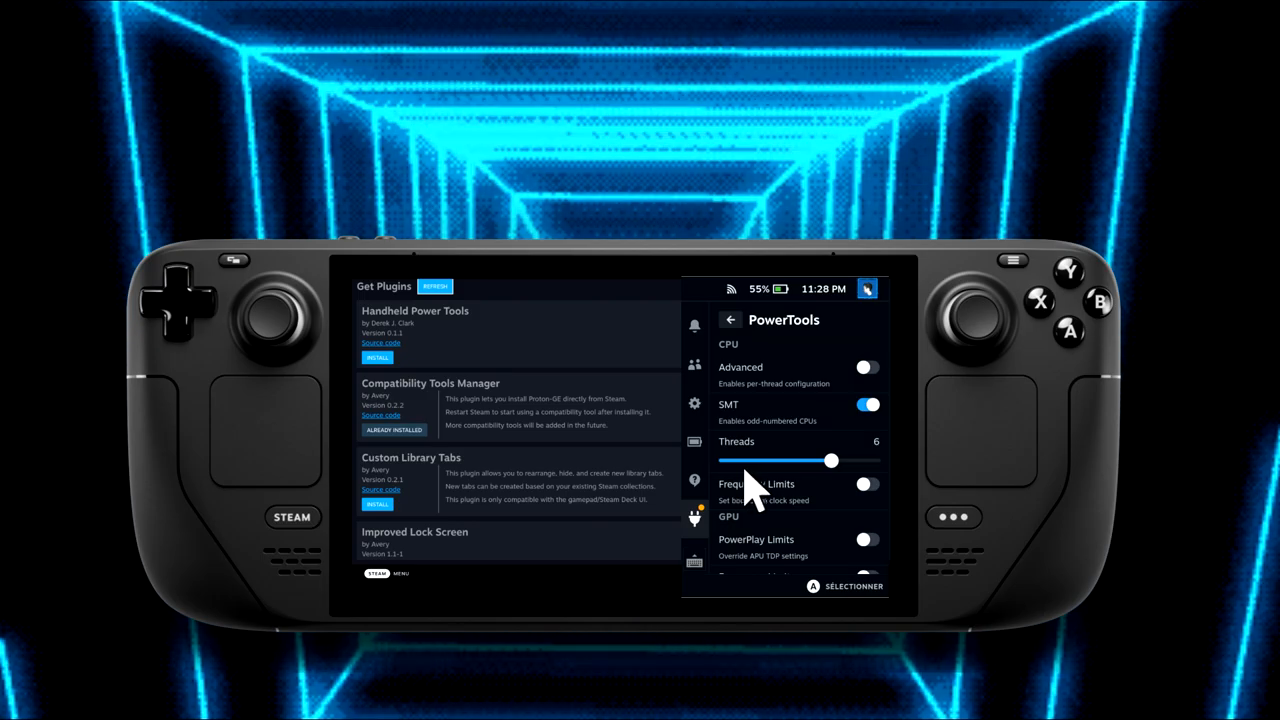
mouse_move(836, 490)
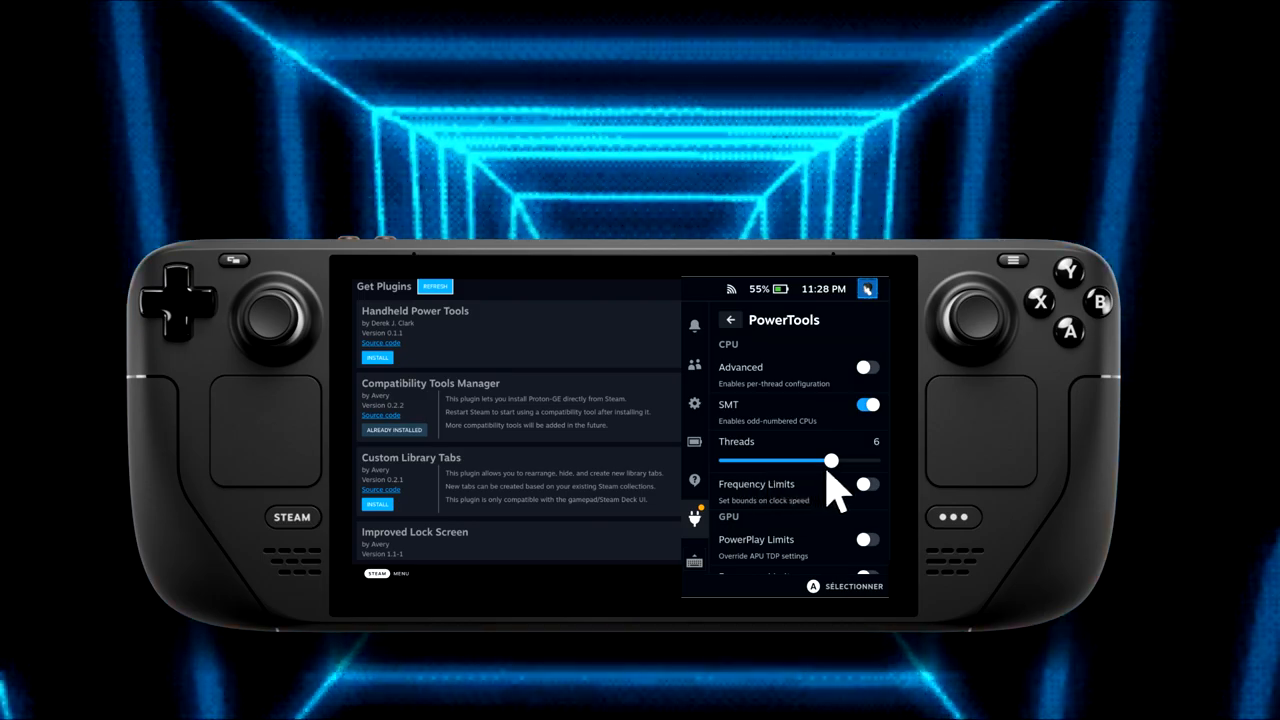
mouse_move(870, 488)
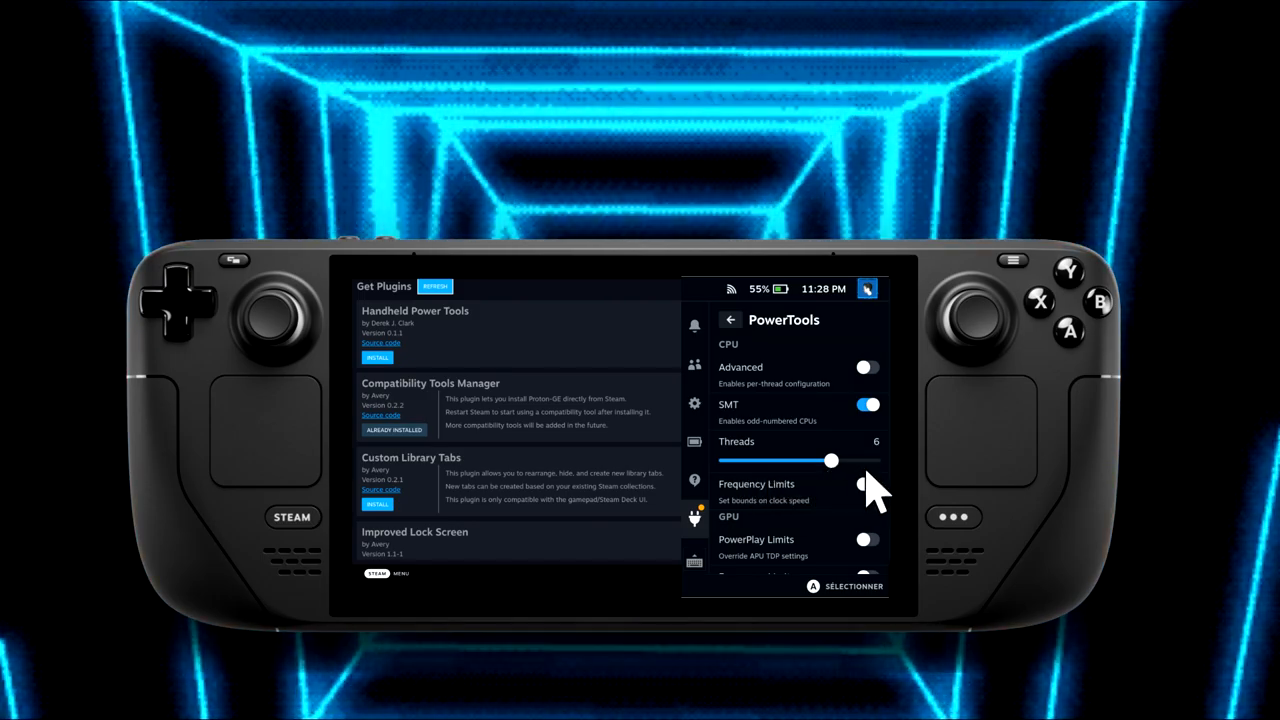
Raise the enabled CPU thread count and move down to the frequency and governor settings.
click(866, 484)
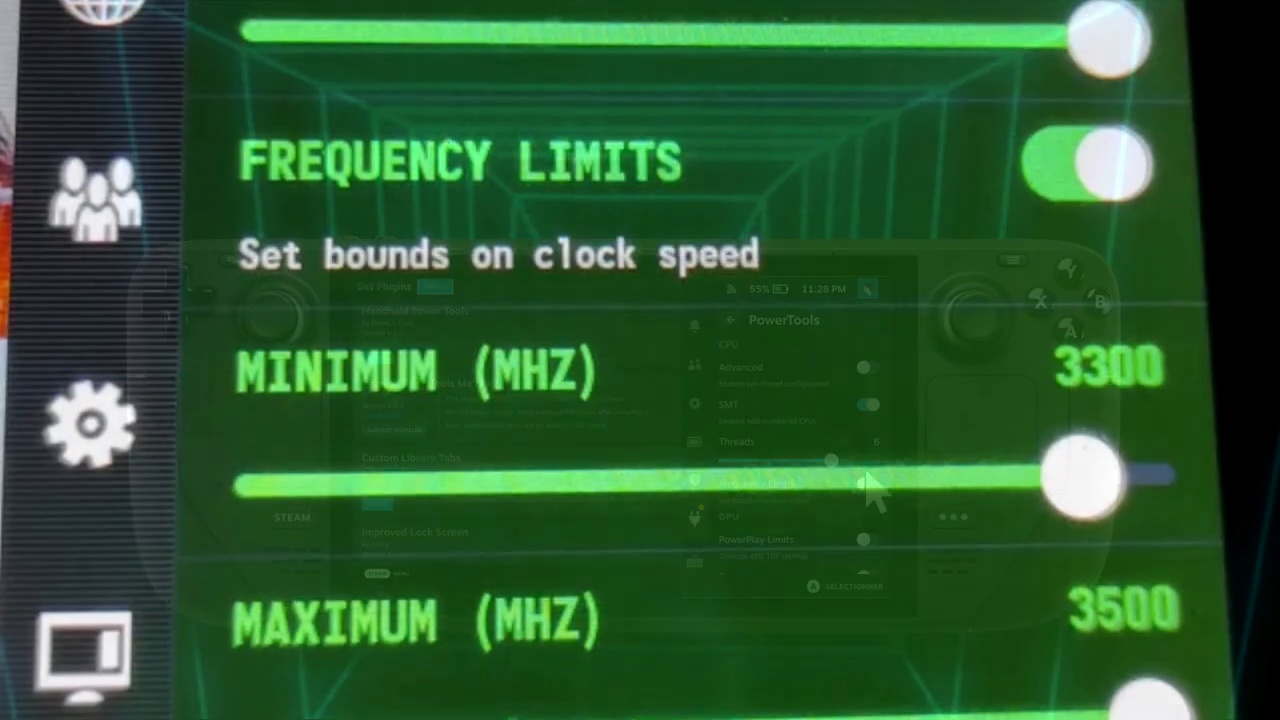
scroll(down, 3)
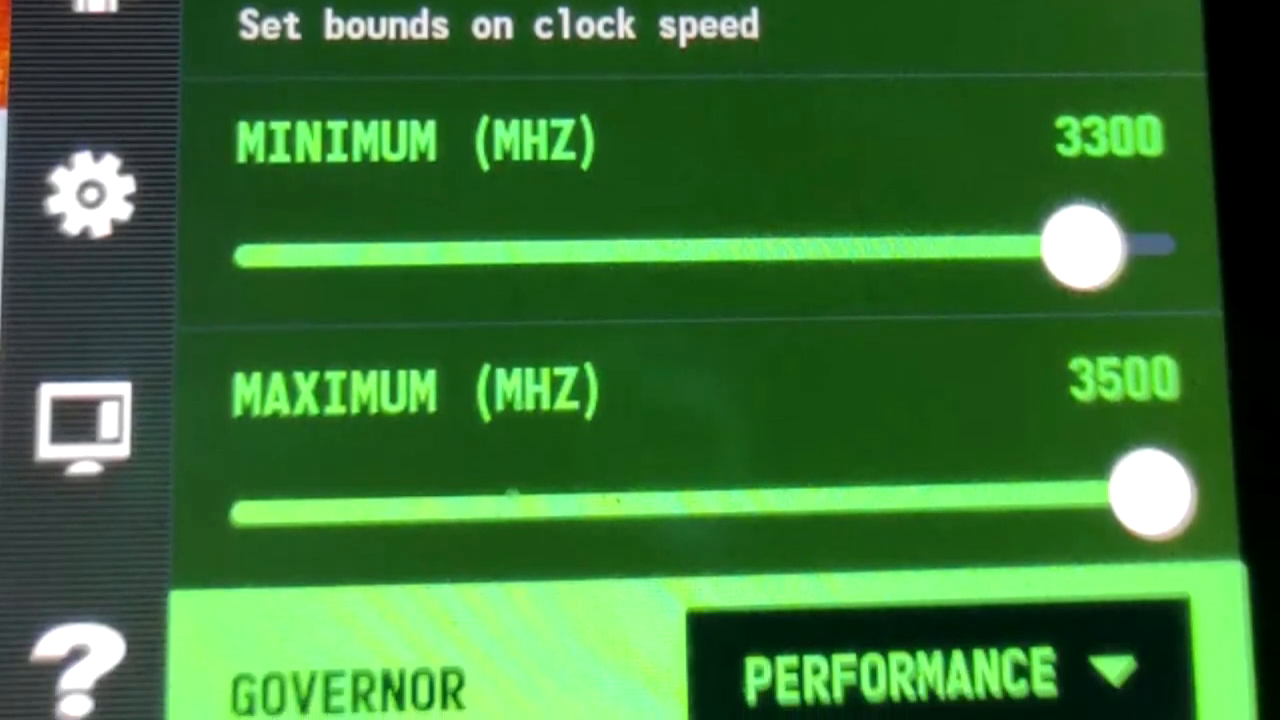
scroll(down, 3)
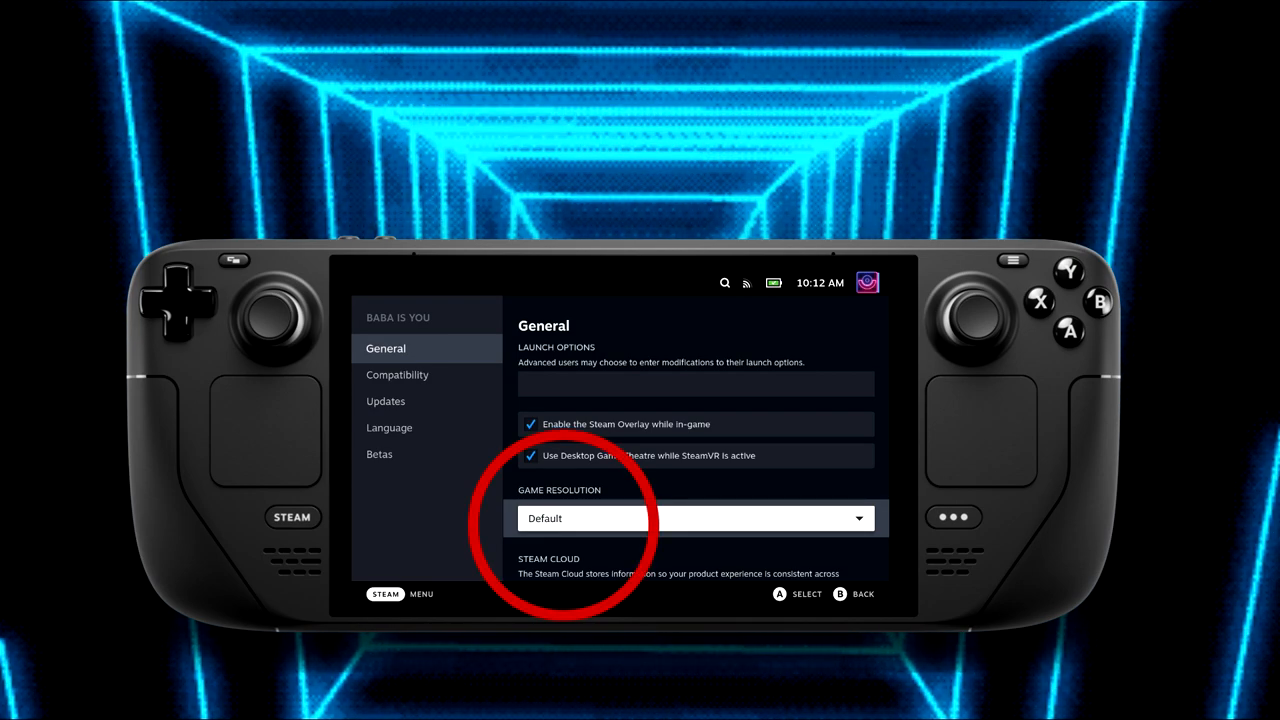
Choose 1920x1080 from the Game Resolution list in the game's General properties.
click(856, 518)
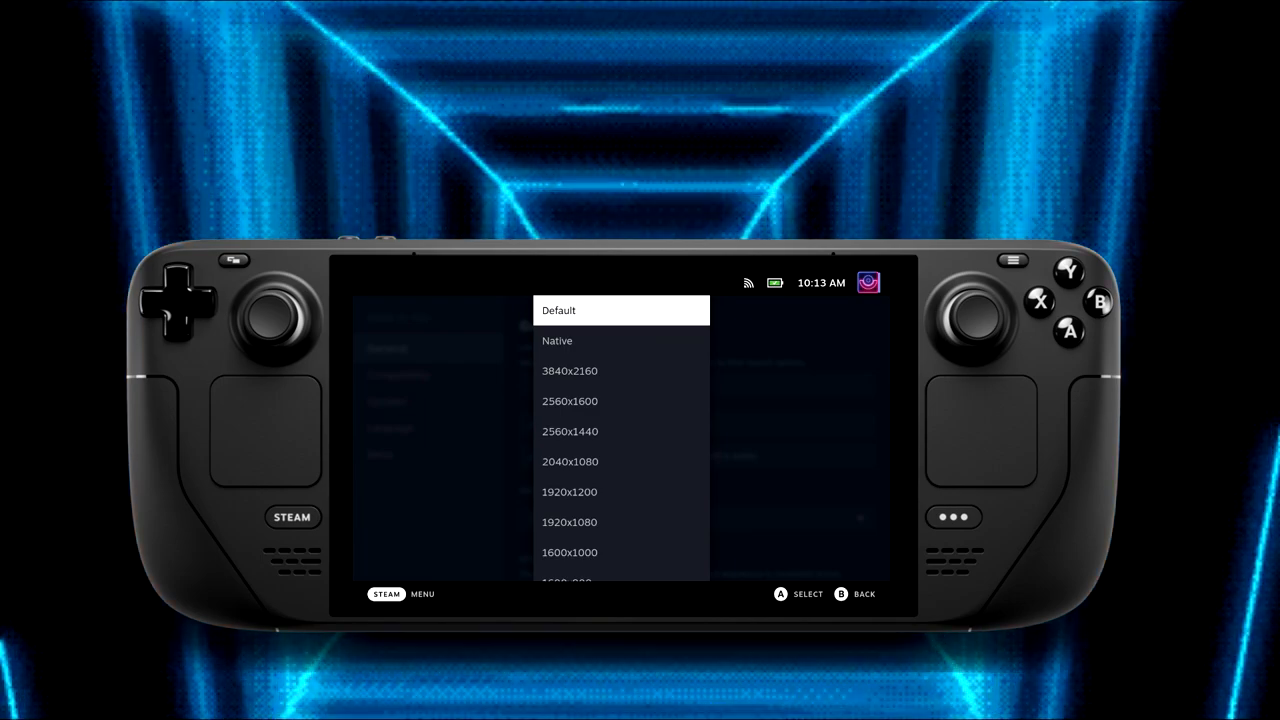
click(568, 520)
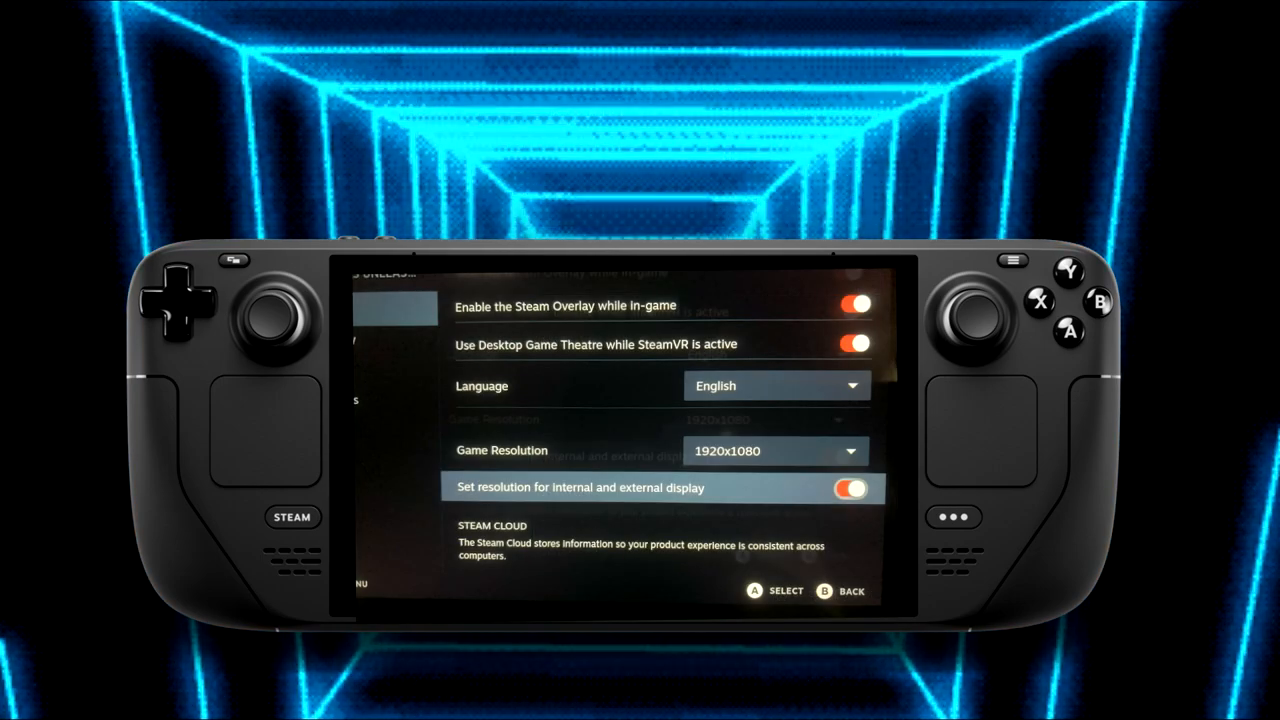